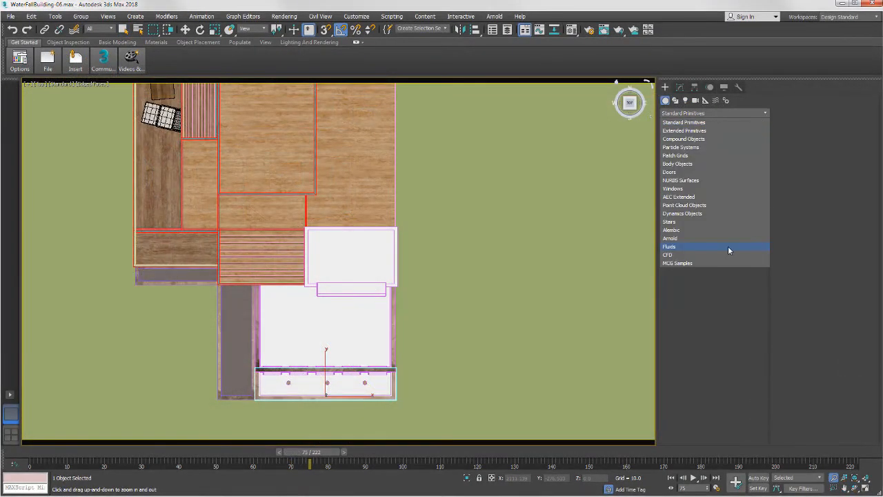
Create Liquid001 from the Fluids category and place it beside the building
left_click(670, 247)
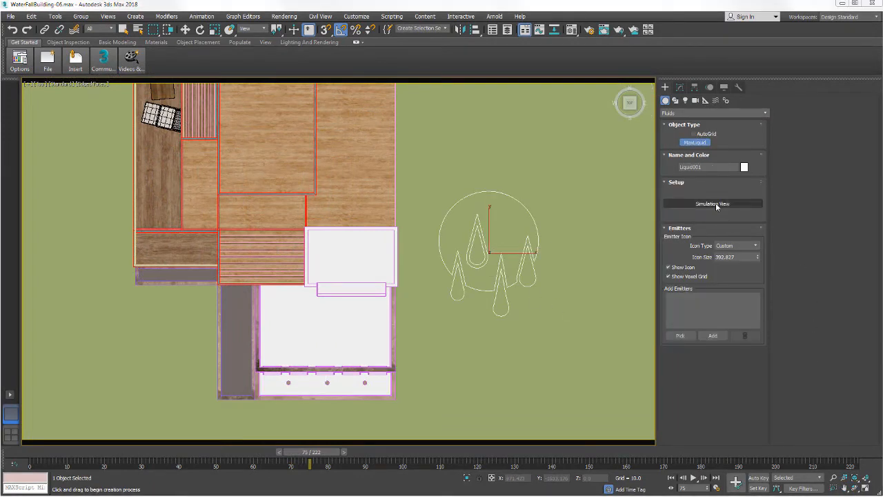
left_click(713, 203)
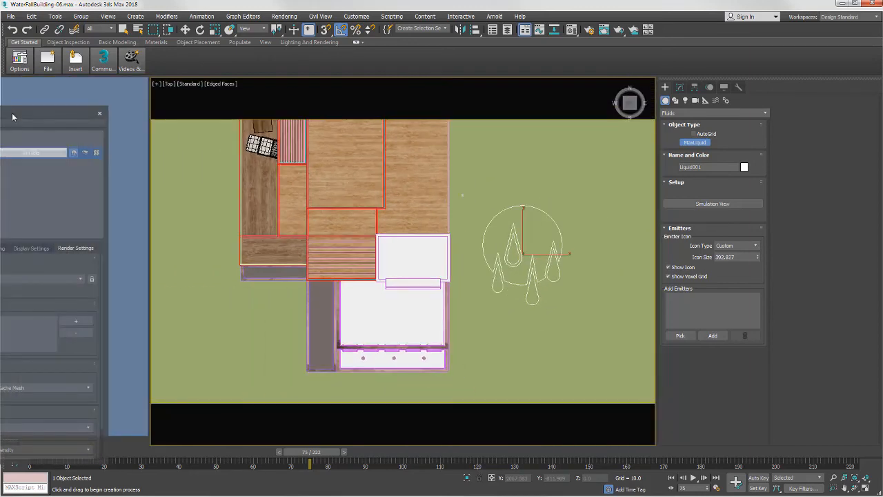
Show the Simulation View with the WaterFall-Liquid solver setups beside the viewport
left_click(712, 203)
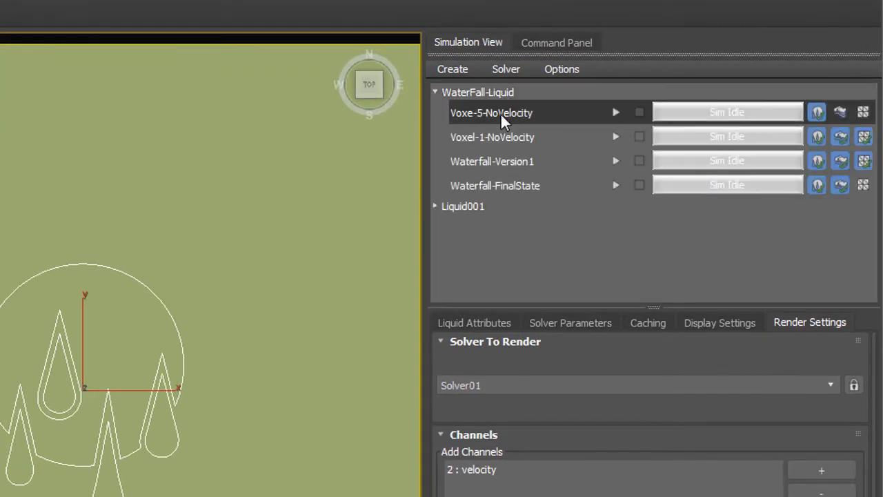
Clone the Voxe-5-NoVelocity solver, simulate the copy, and open the tree scene's Forces
right_click(492, 112)
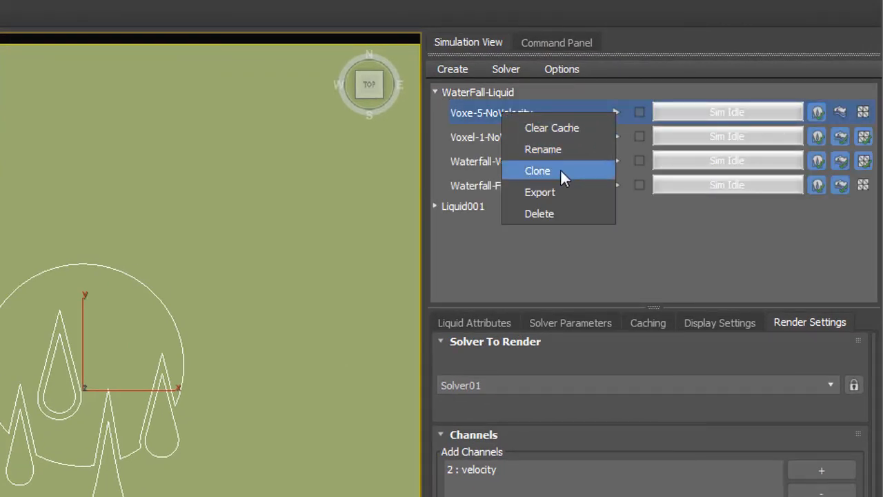
left_click(538, 171)
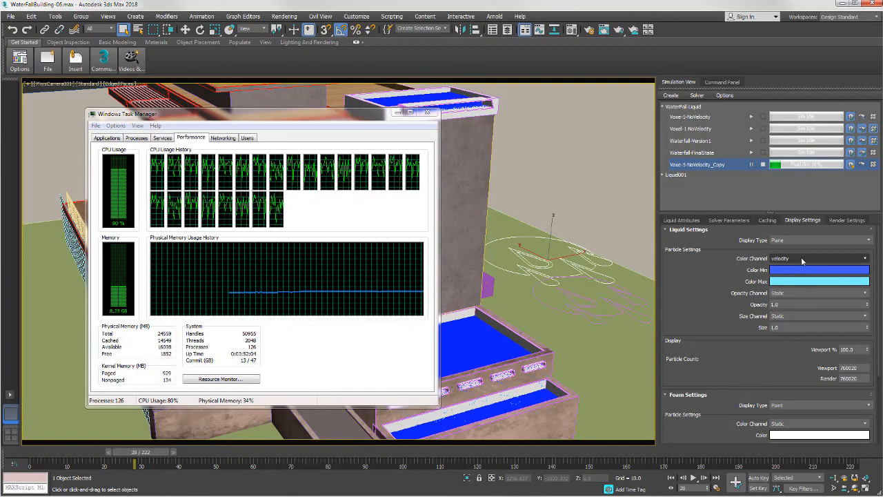
left_click(820, 270)
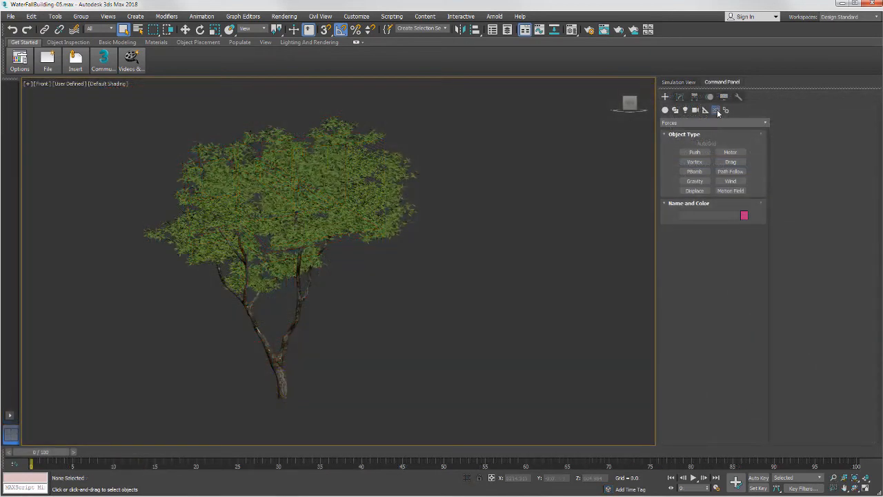
Create Motion Field001 around the teapot with Magnitude 2, Drag 3, CurlFractal turbulence
left_click(730, 190)
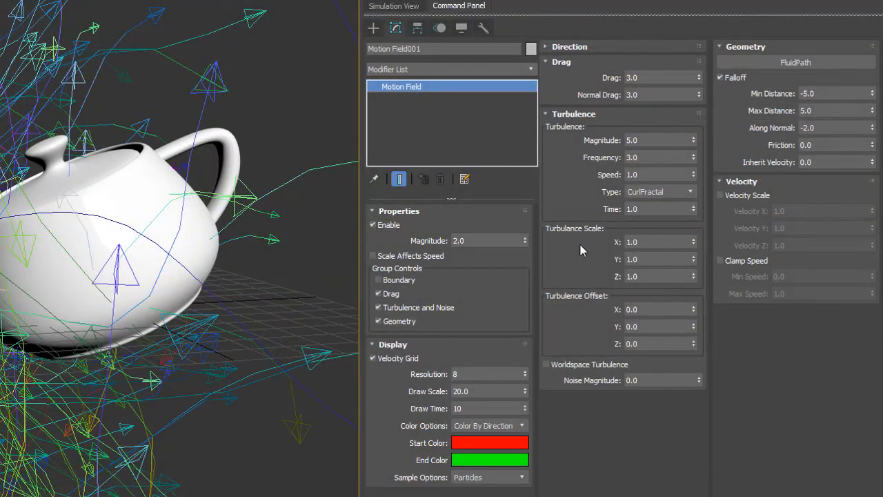
Review Arnold sampling and ray depth, then render the Close-Up-WaterFall-Animated camera at frame 200
left_click(393, 6)
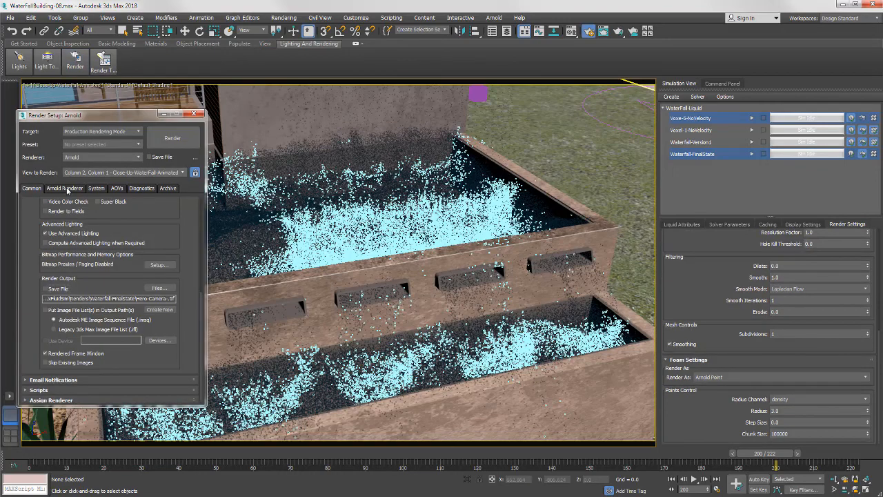
left_click(171, 138)
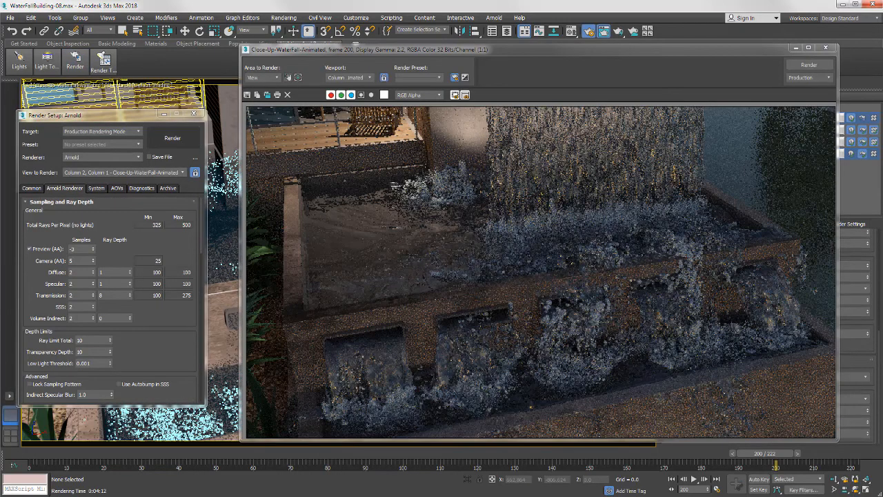